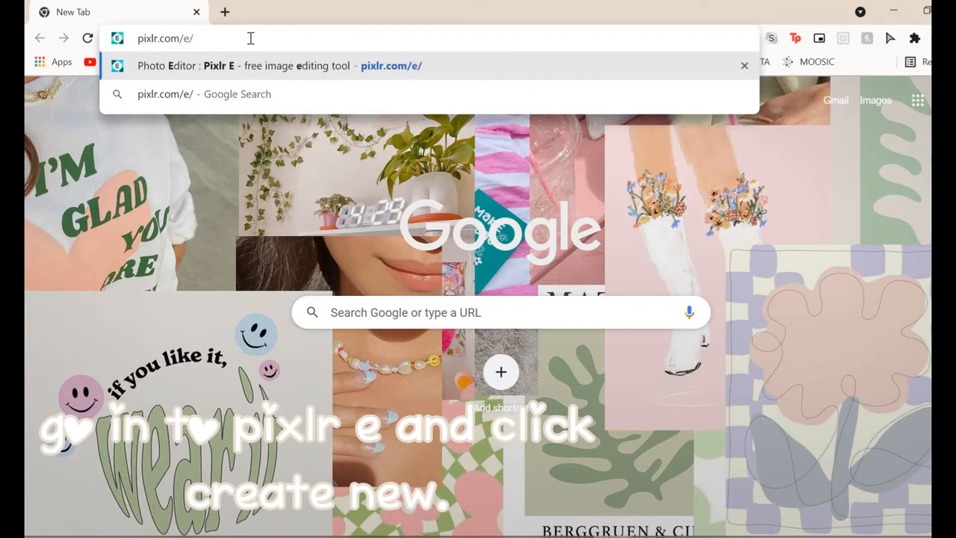
Navigate Chrome to pixlr.com/e/ to reach the Pixlr E editor home page.
click(261, 65)
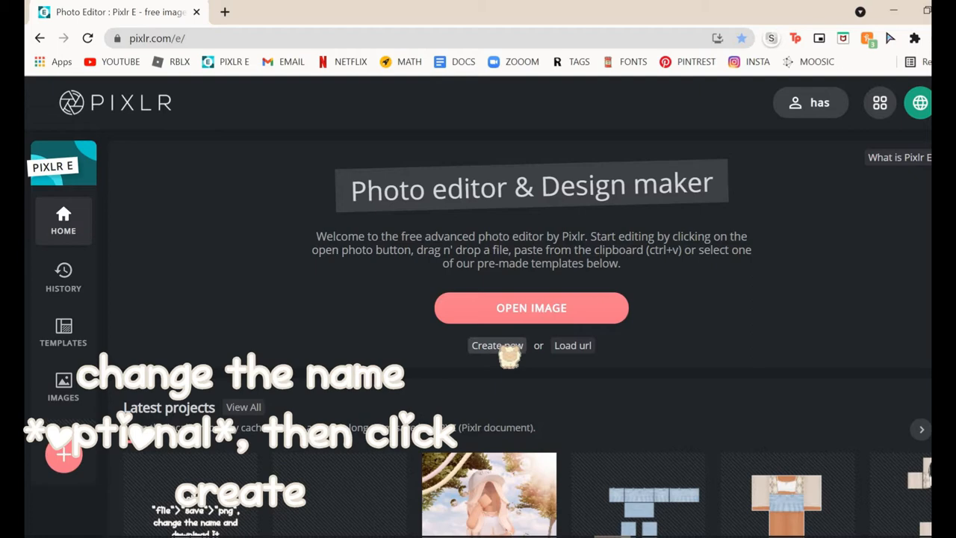
Create a Full HD 1920×1080 transparent canvas named 'watermark tuto'.
click(496, 345)
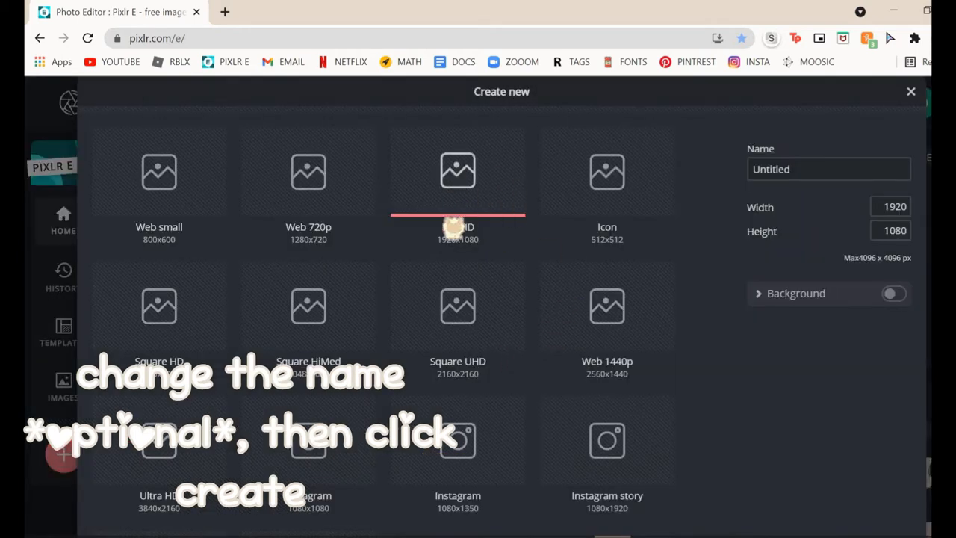
click(827, 169)
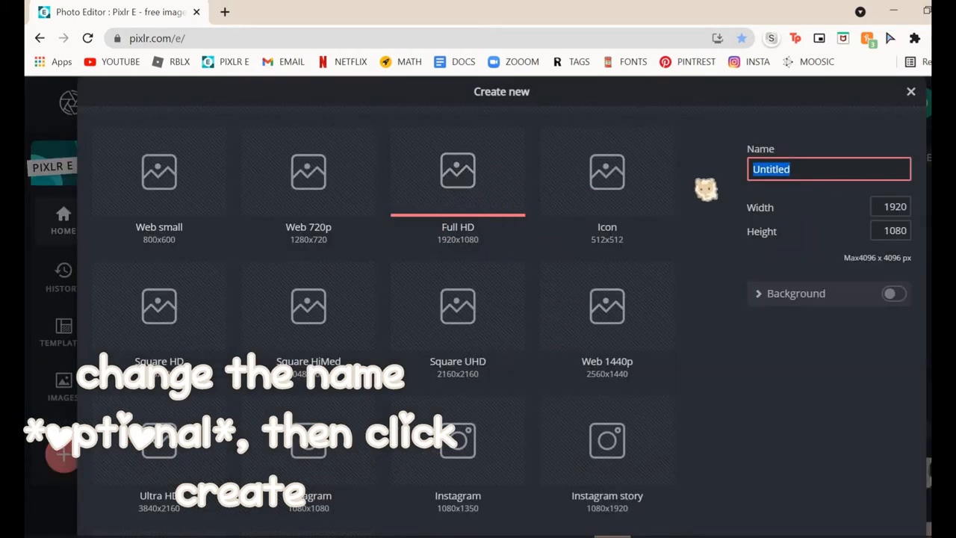
text(watermark tuto)
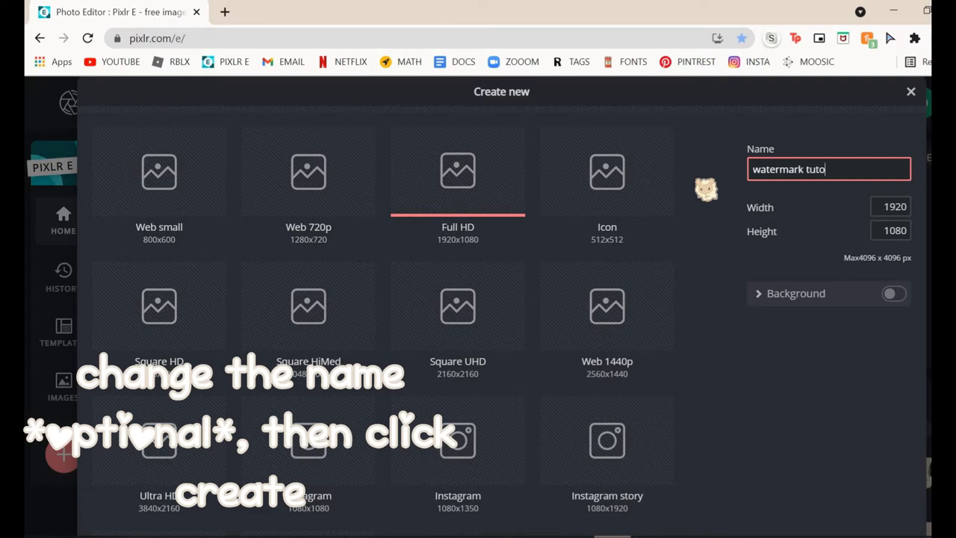
scroll(down, 3)
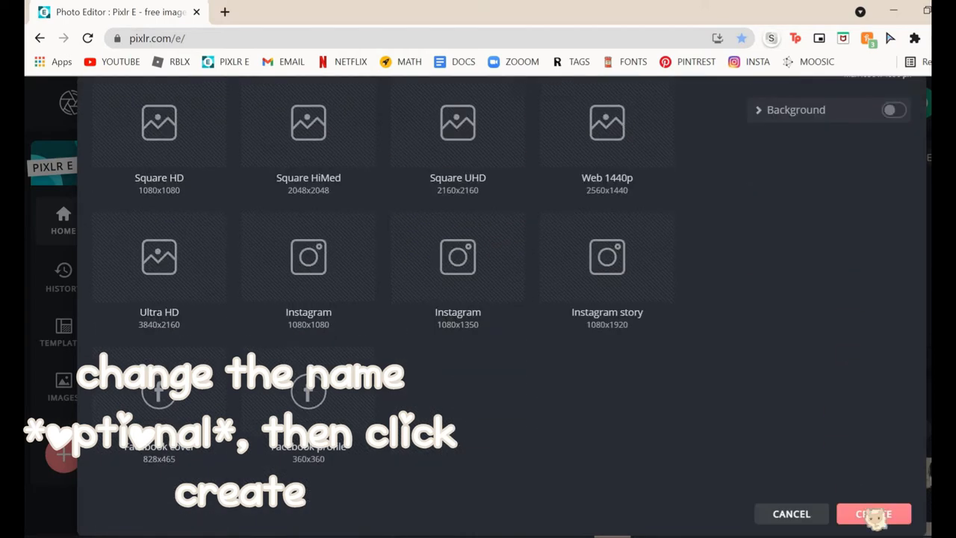
click(872, 514)
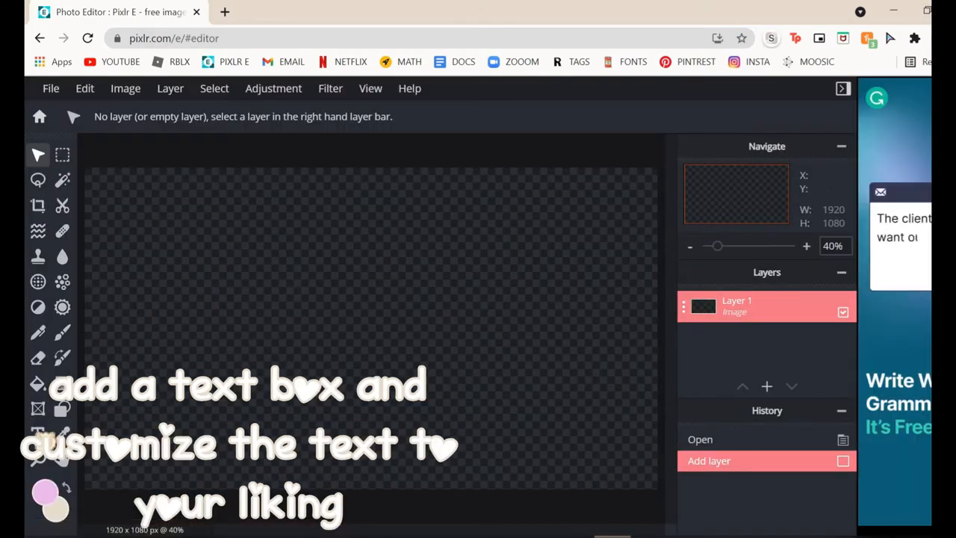
Add a text layer reading 'hasinihappy' to the canvas.
click(39, 433)
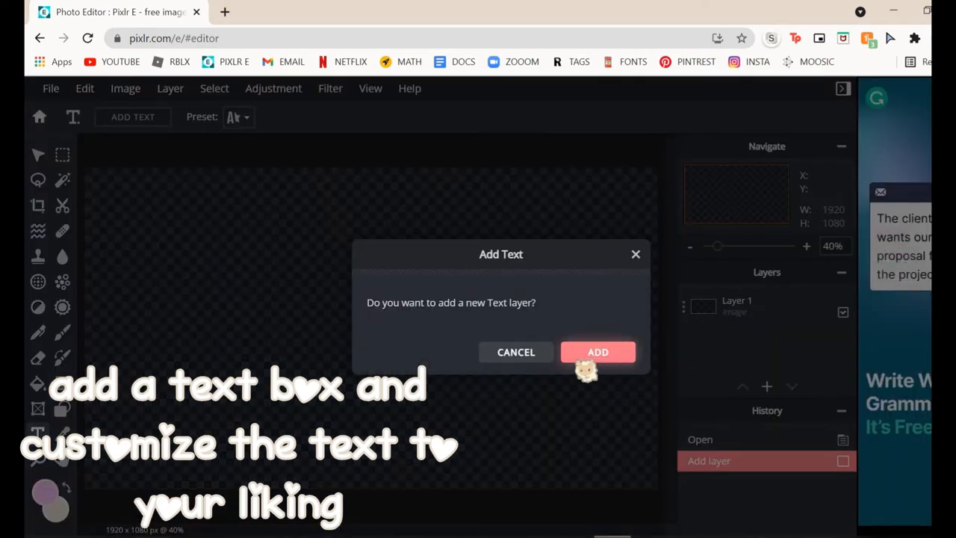
click(598, 353)
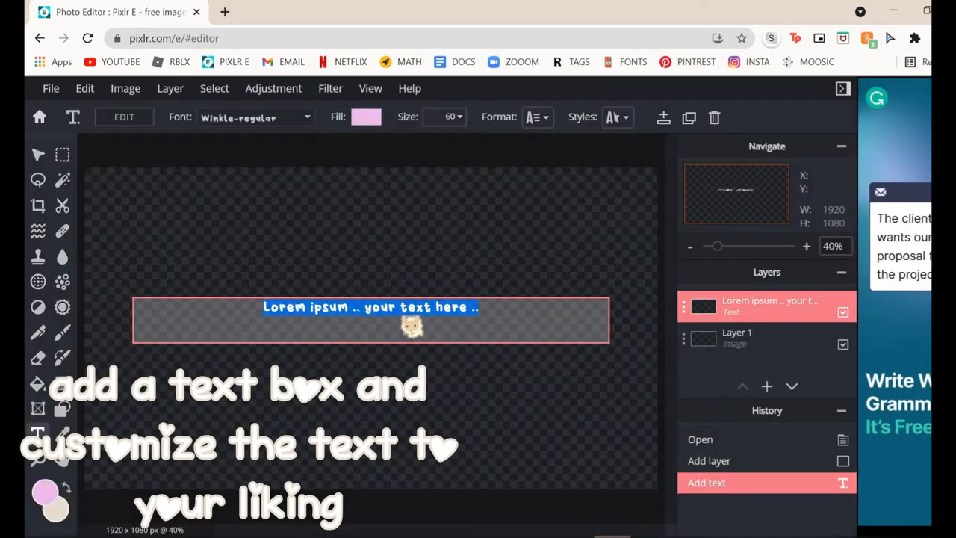
text(hasini)
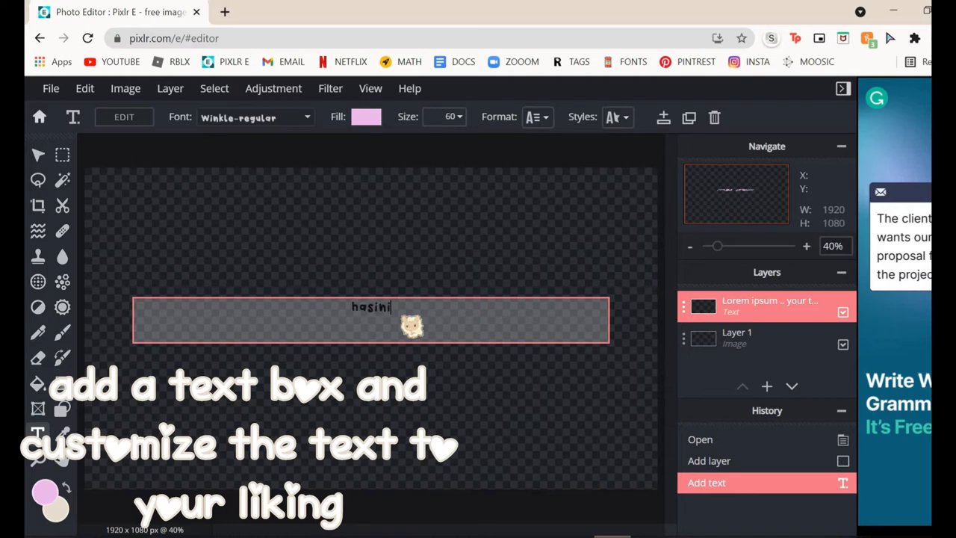
text(happy)
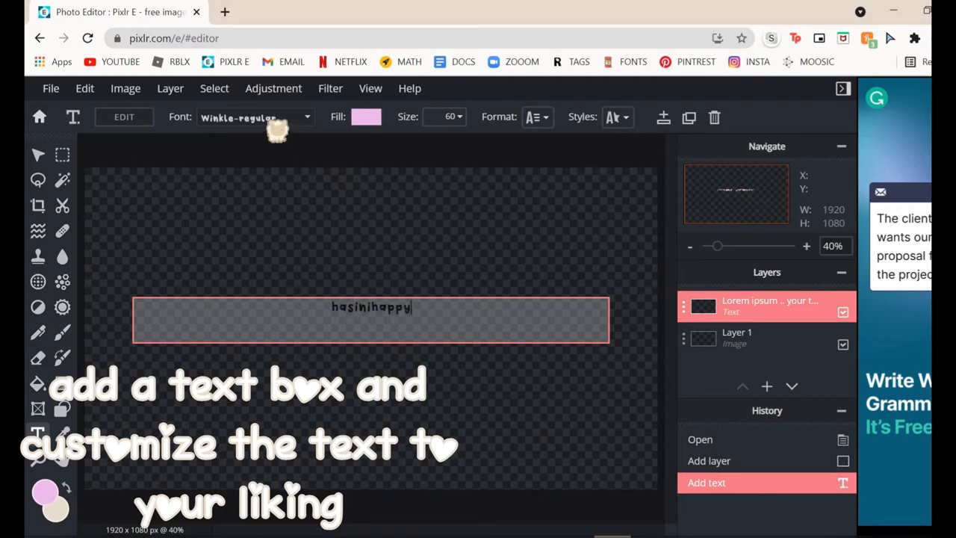
click(254, 116)
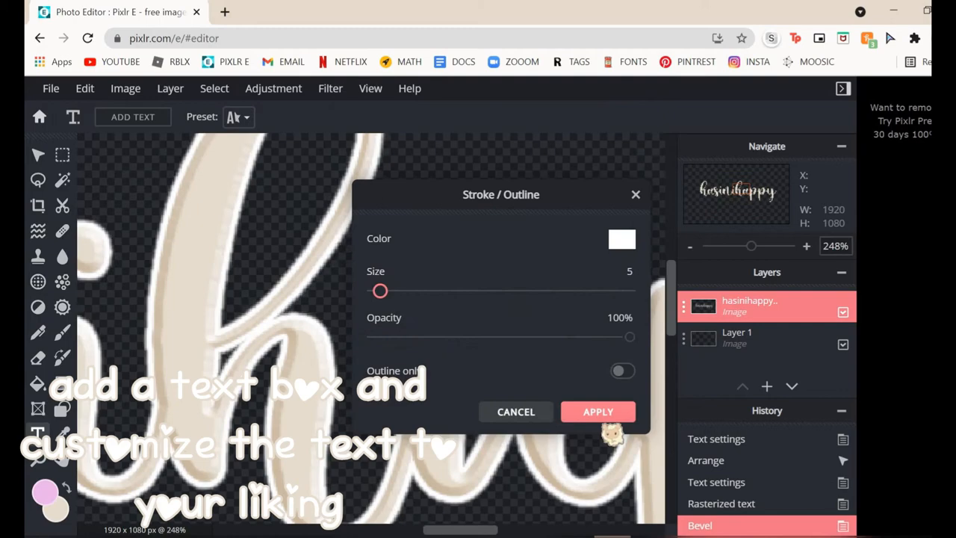
Apply the white stroke outline and outer glow, then rasterize the 'hasinihappy' layer.
click(598, 412)
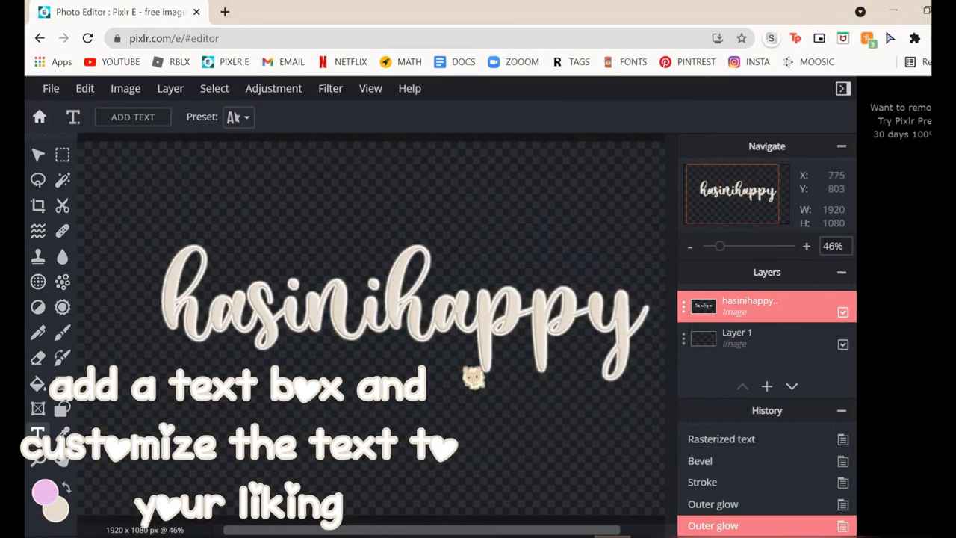
click(170, 88)
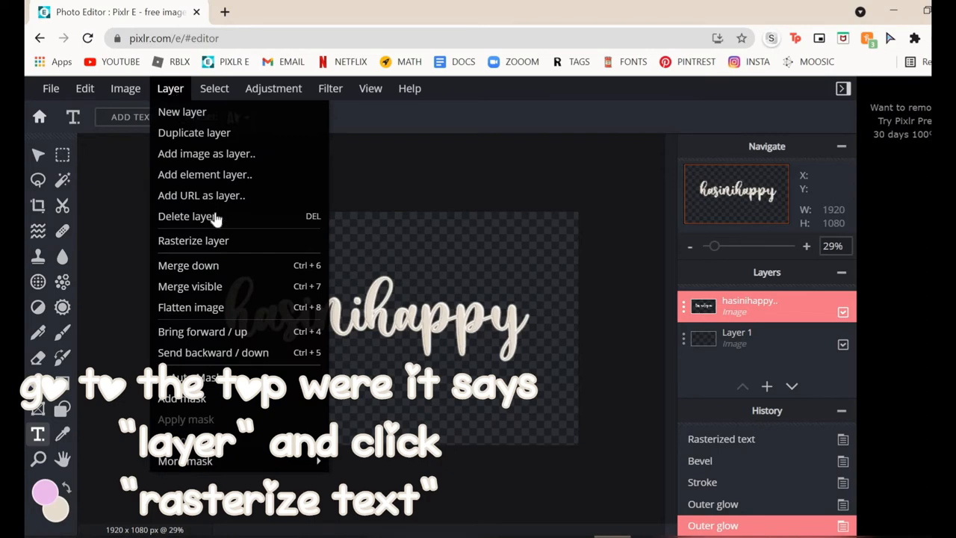
click(193, 239)
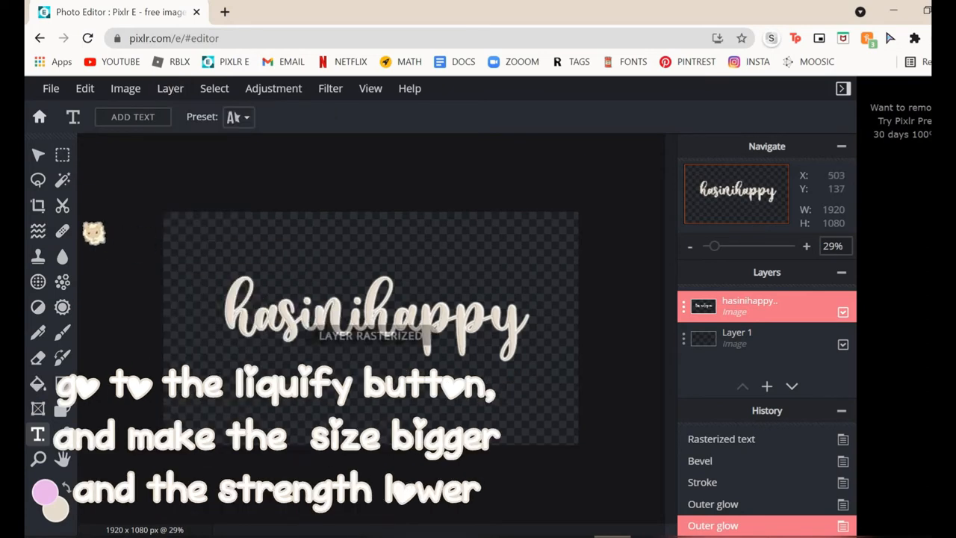
mouse_move(63, 207)
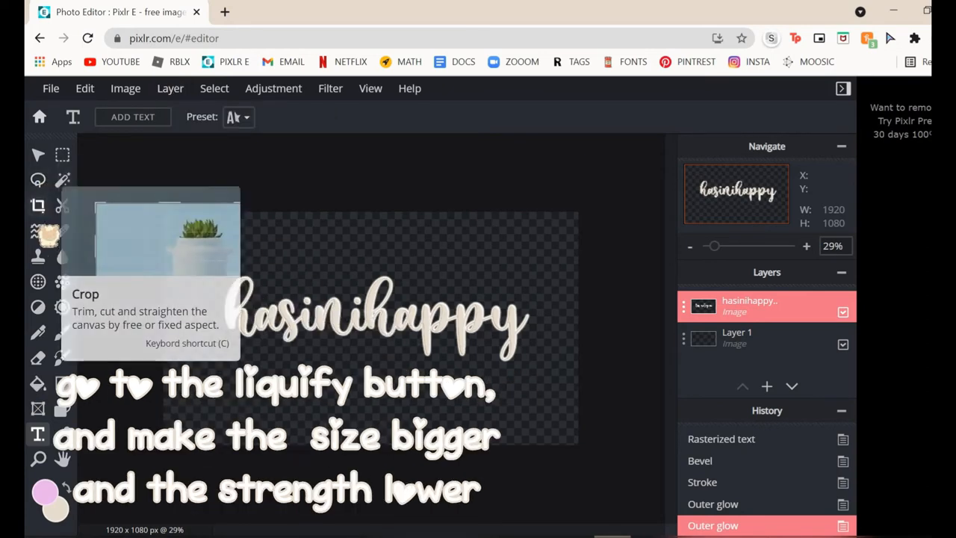
Warp the lettering with a Liquify brush of size about 256 and 15% strength over several strokes.
click(39, 230)
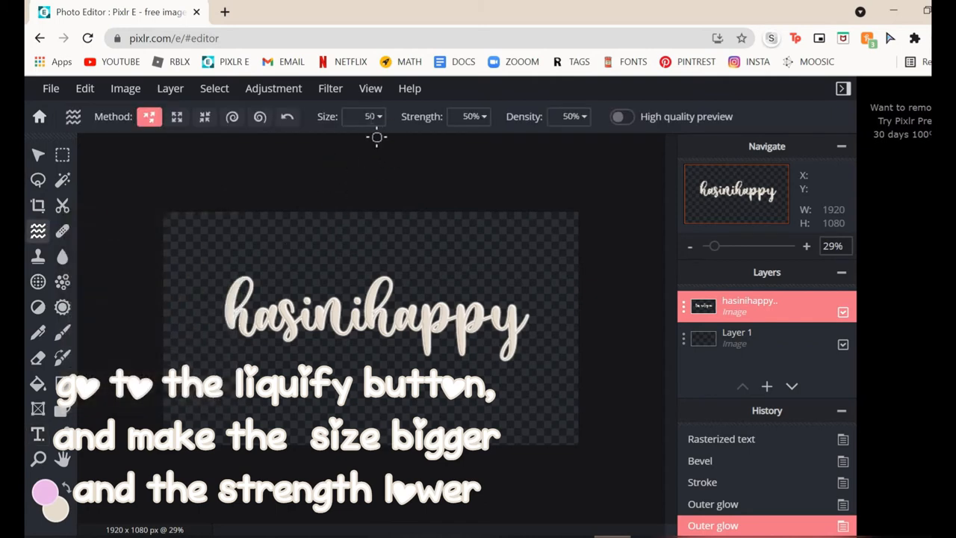
drag(376, 142, 306, 142)
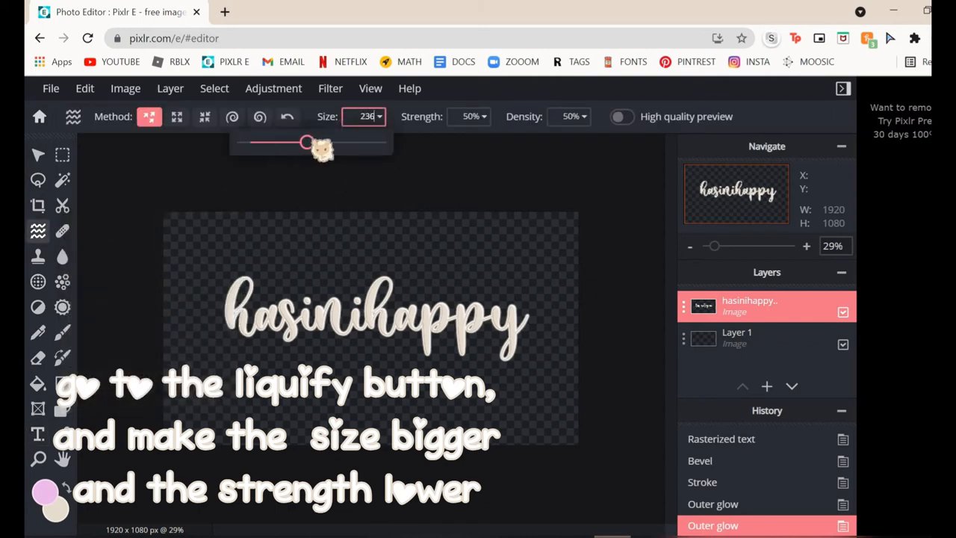
drag(305, 142, 415, 142)
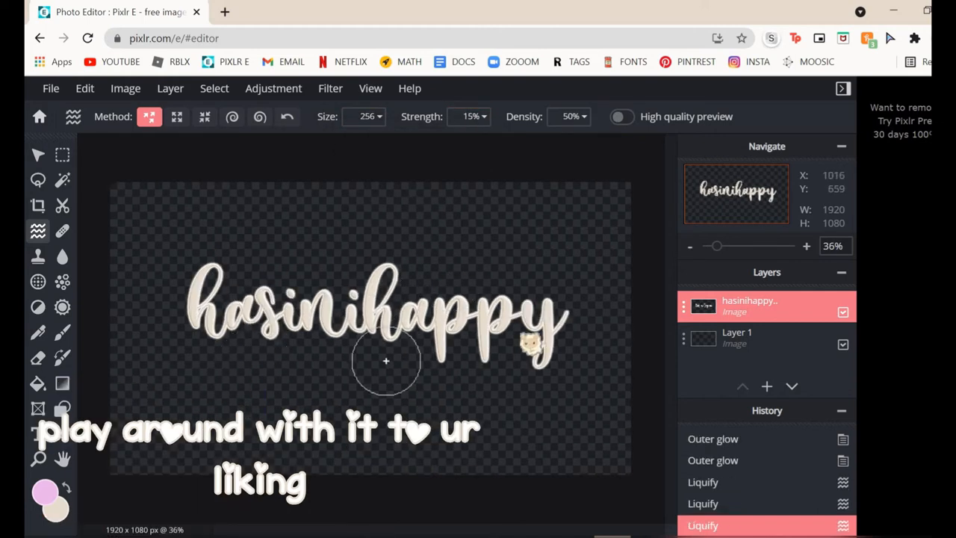
drag(385, 360, 336, 313)
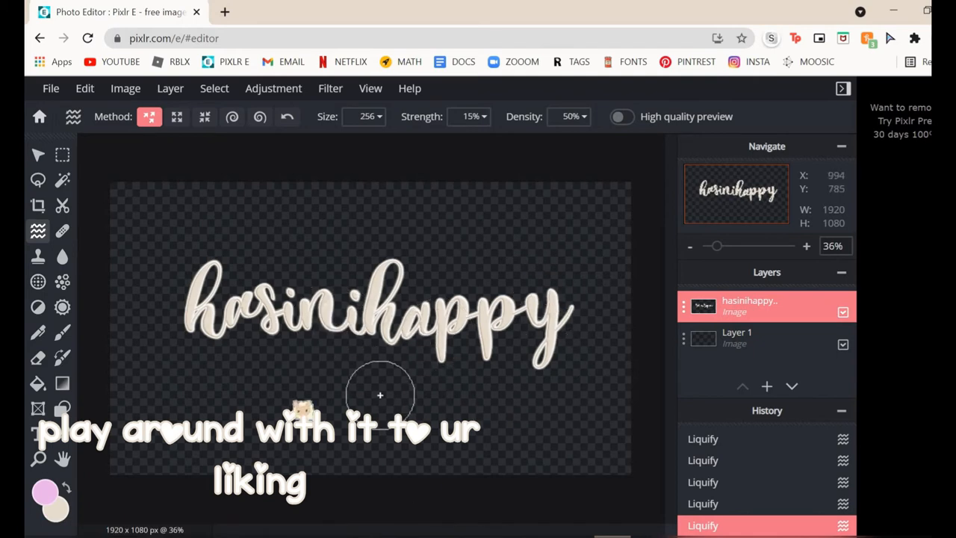
drag(380, 394, 266, 463)
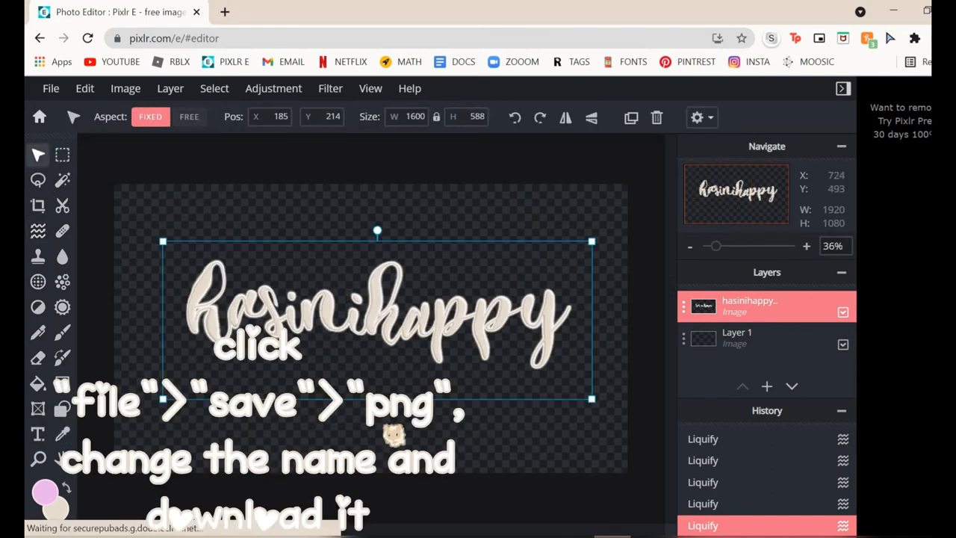
Start saving the image as a PNG, renaming the file to 'watermark' in the save dialog.
click(50, 88)
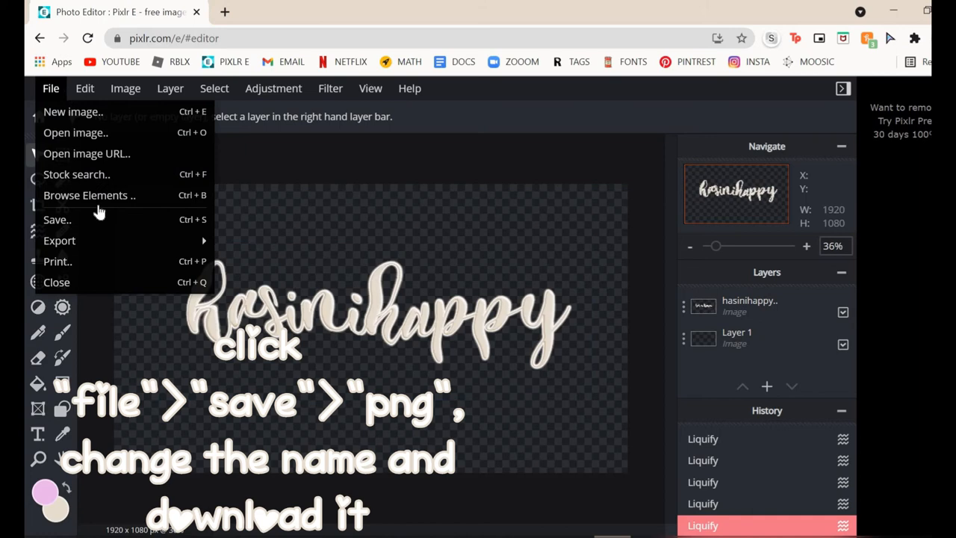
click(57, 218)
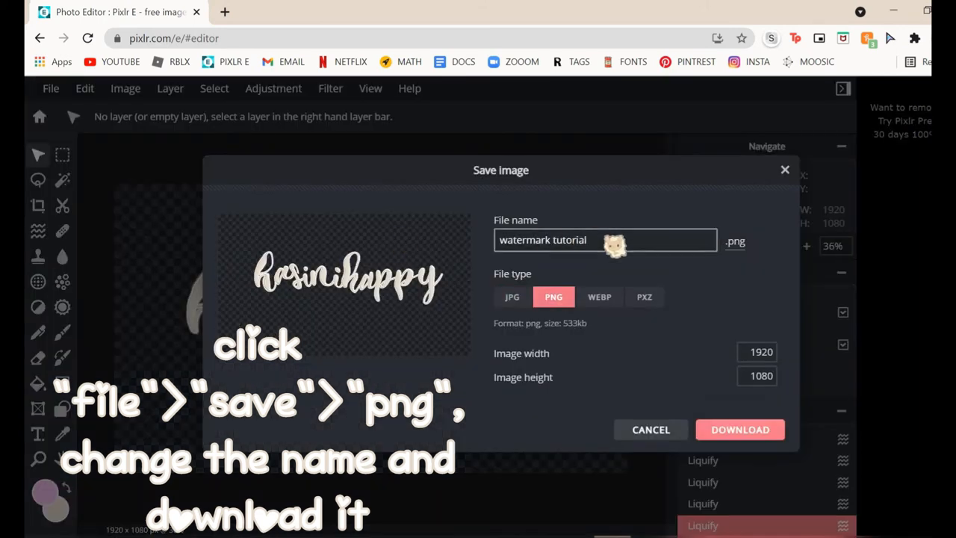
click(605, 239)
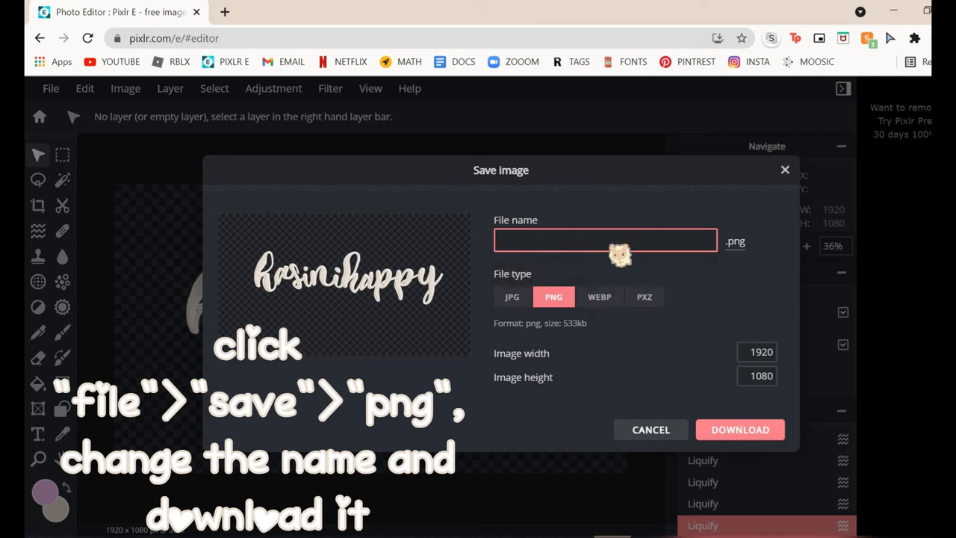
text(waterma)
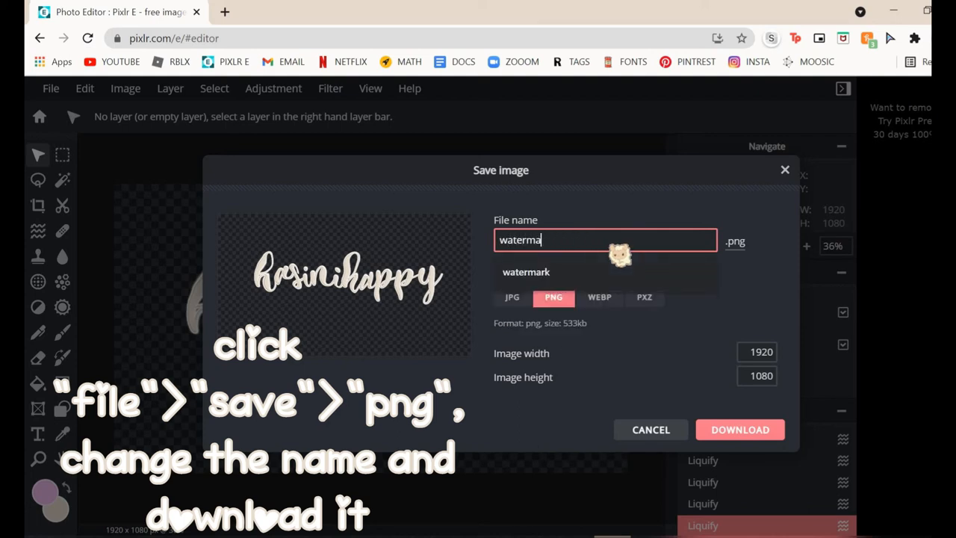